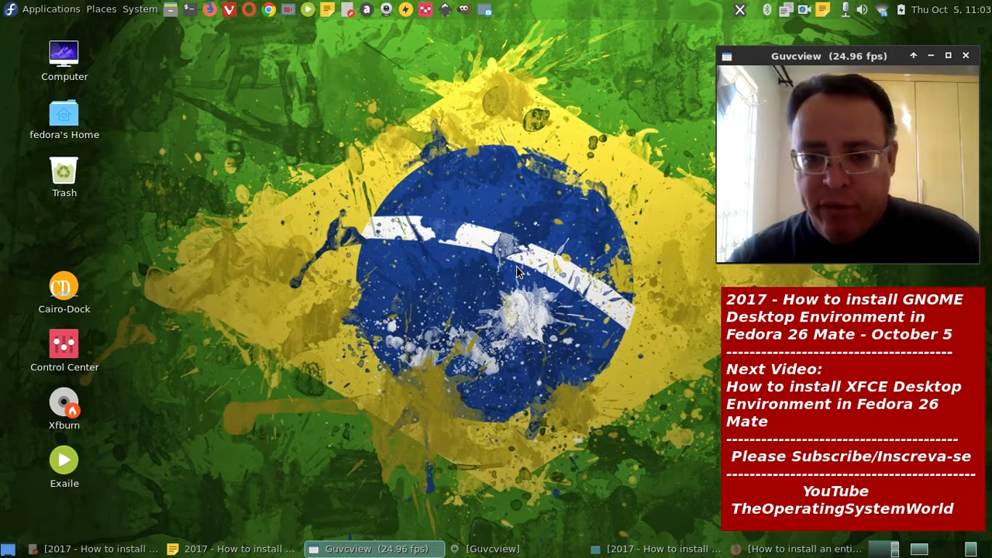
pyautogui.moveTo(426, 111)
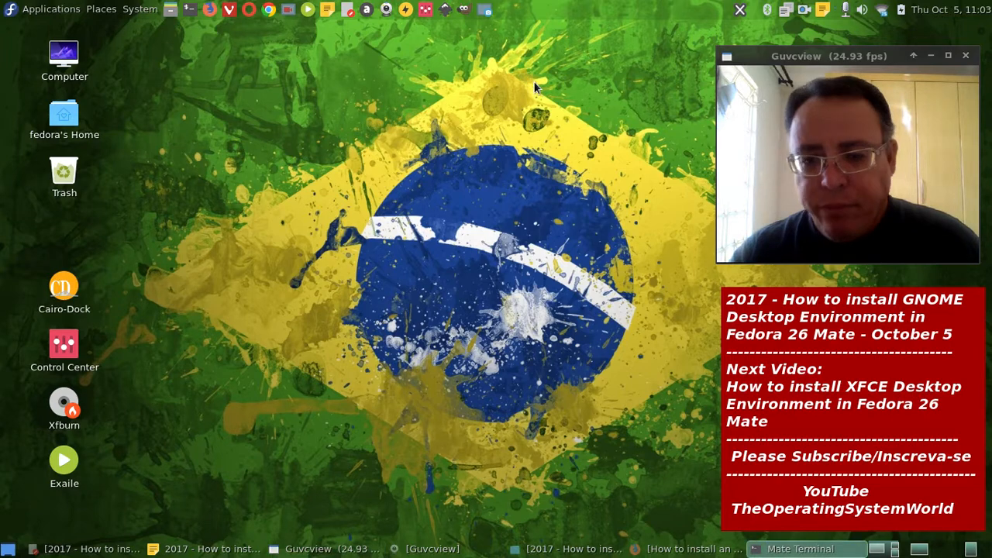
# Open a terminal, nudge its window left, and bring the Pluma tutorial notes forward.
pyautogui.click(799, 548)
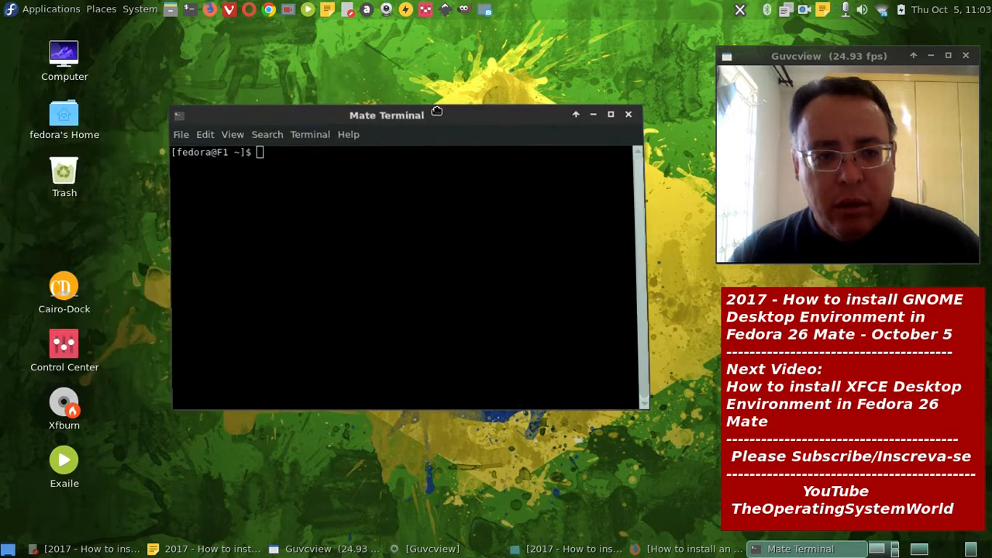
pyautogui.moveTo(436, 113); pyautogui.dragTo(414, 112)
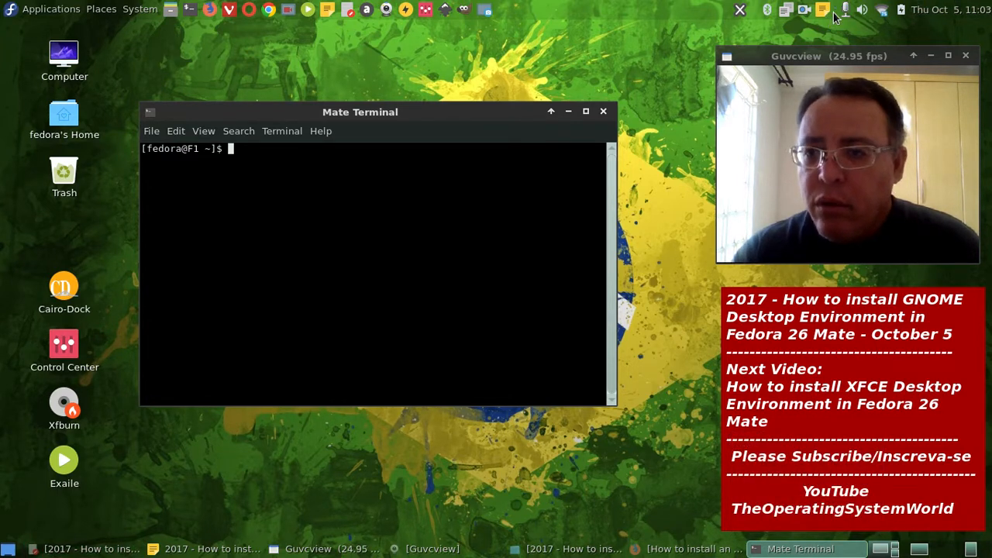
pyautogui.click(822, 10)
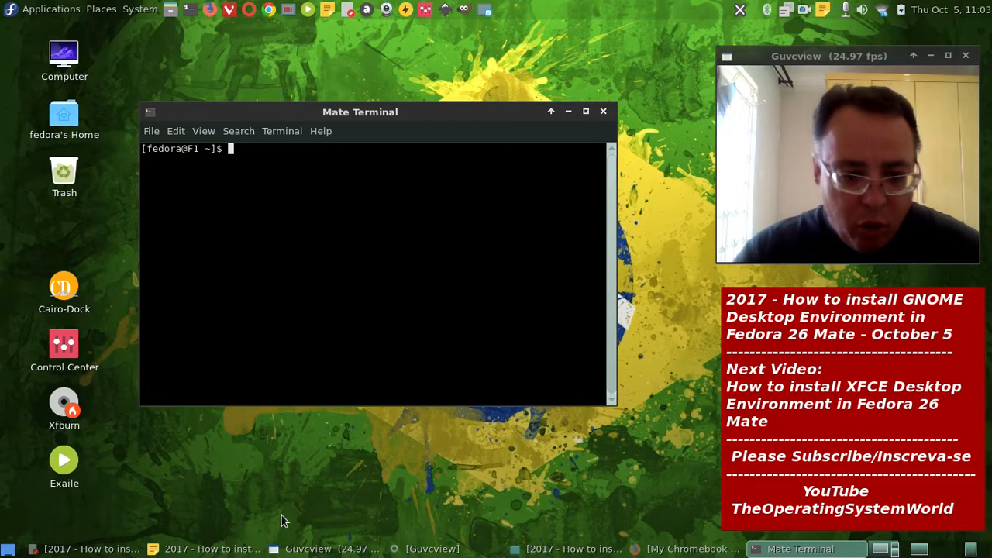
pyautogui.moveTo(139, 519)
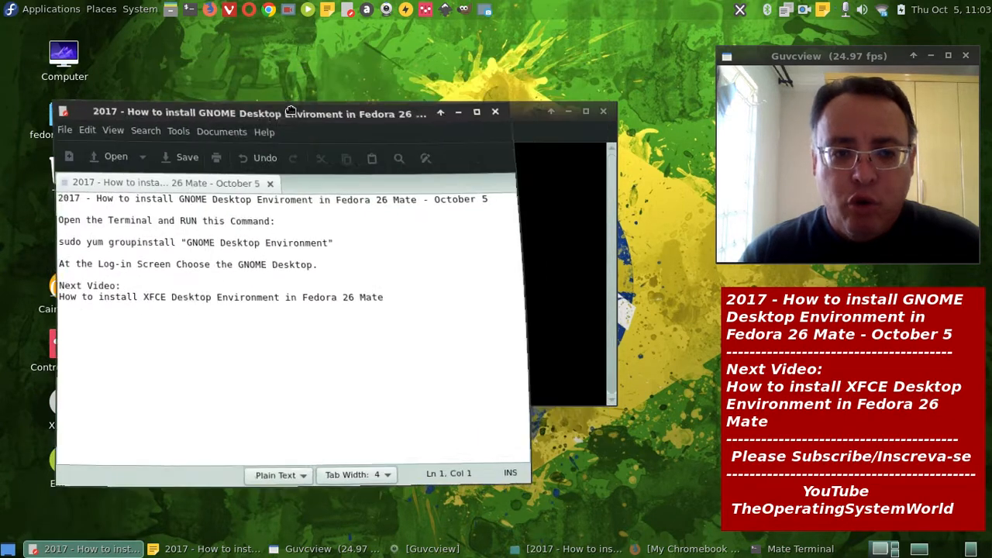
# Place sudo yum groupinstall "GNOME Desktop Environment" at the terminal prompt.
pyautogui.click(800, 549)
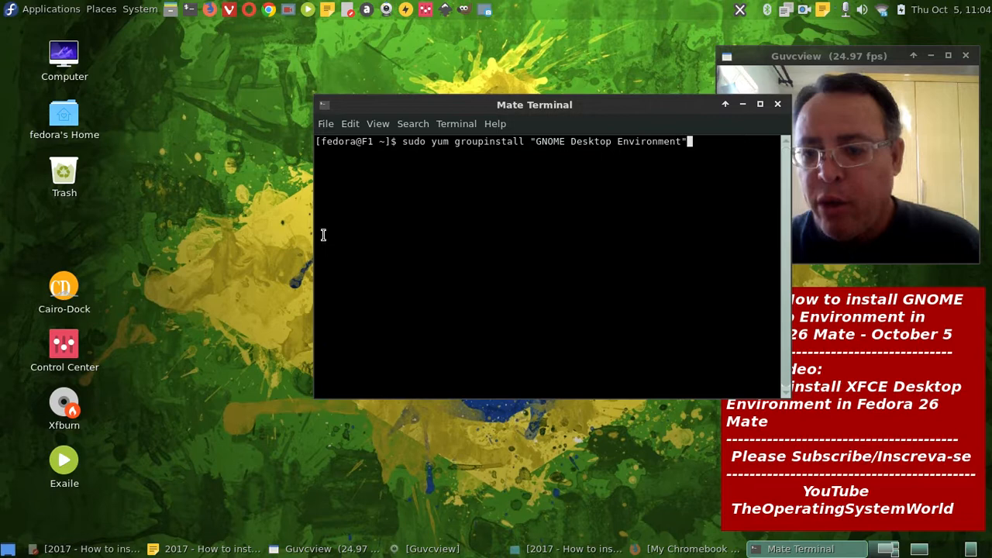
# Move the terminal back left and run the groupinstall command, reaching the sudo password prompt.
pyautogui.moveTo(534, 105); pyautogui.dragTo(364, 107)
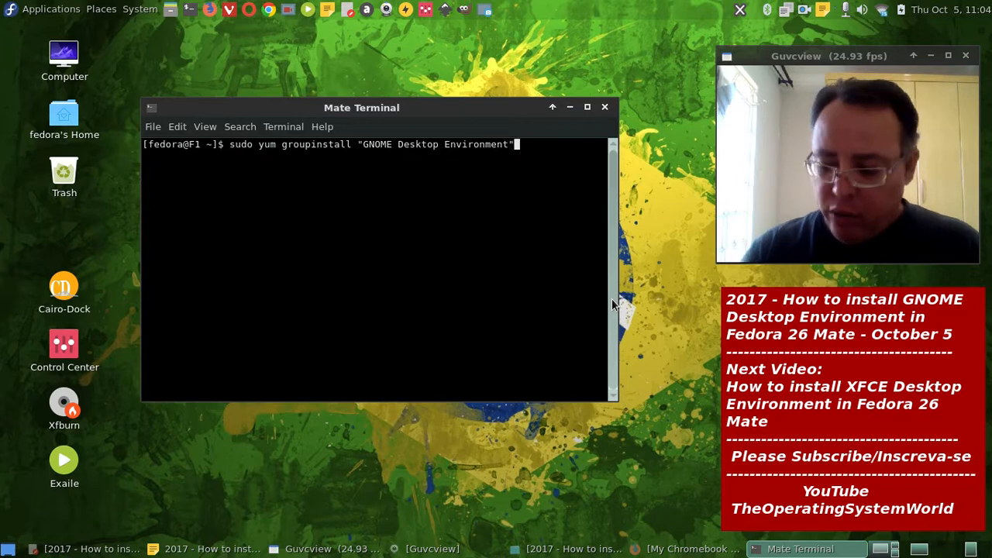
pyautogui.press('Return')
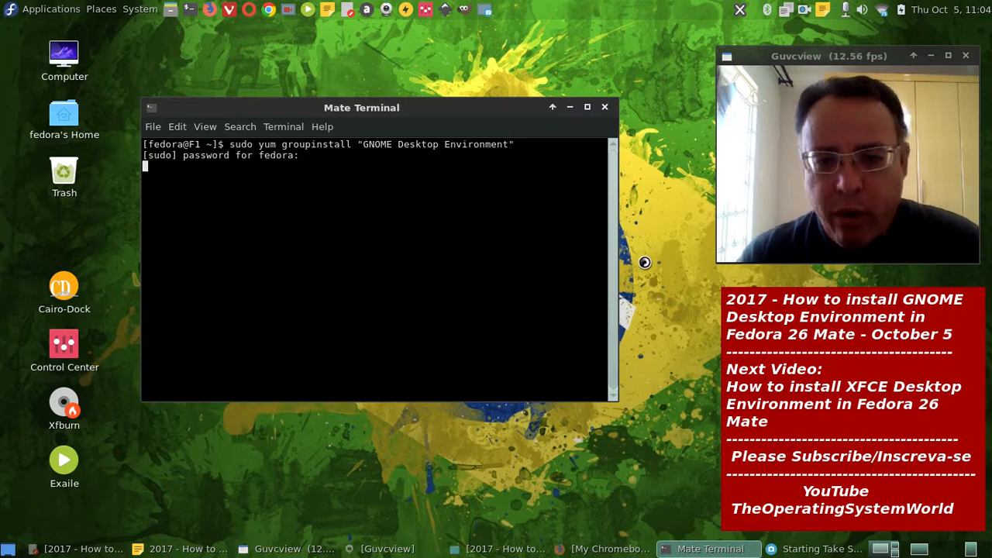
# Take a whole-desktop screenshot with a 12-second delay, showing the completed install.
pyautogui.click(815, 548)
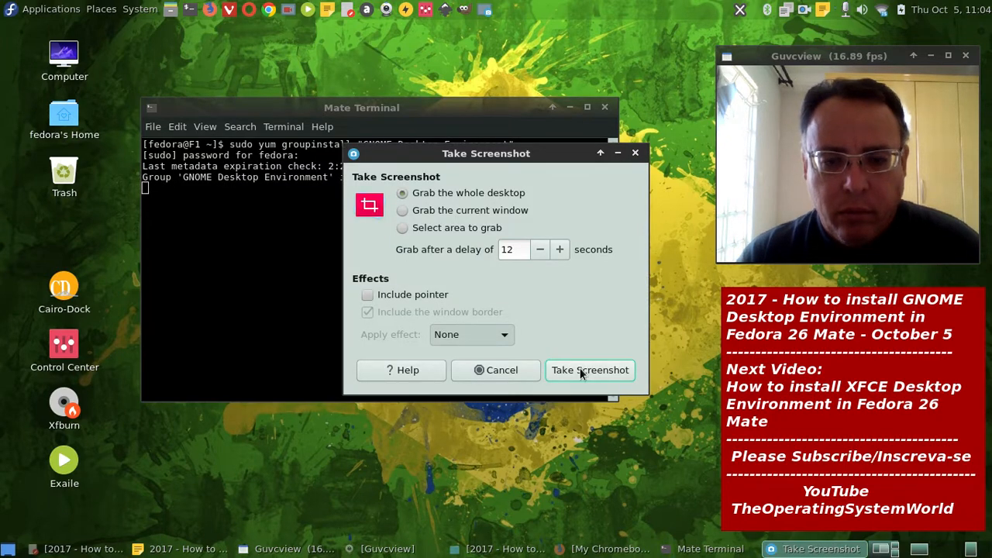
pyautogui.click(589, 370)
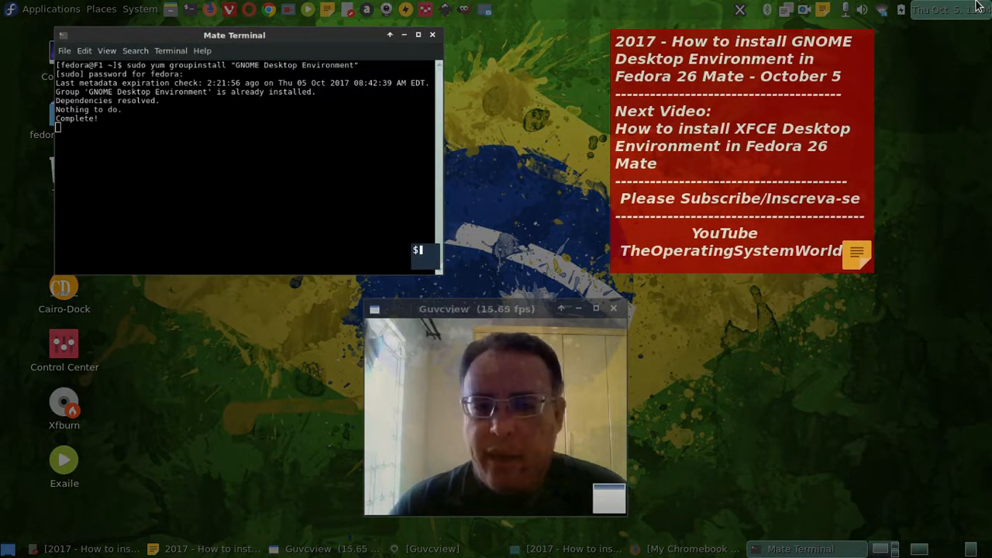
pyautogui.moveTo(942, 9)
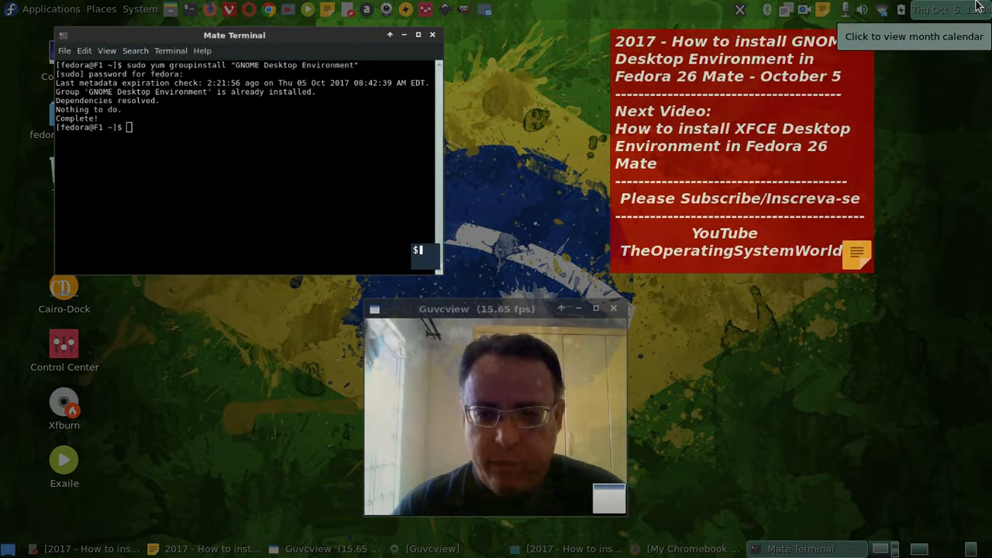
pyautogui.moveTo(957, 97)
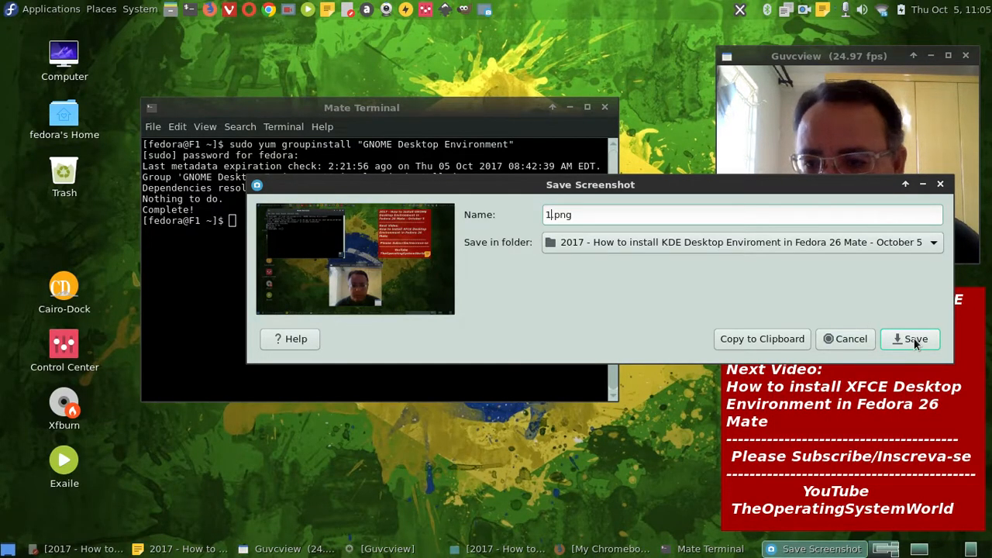
pyautogui.moveTo(931, 248)
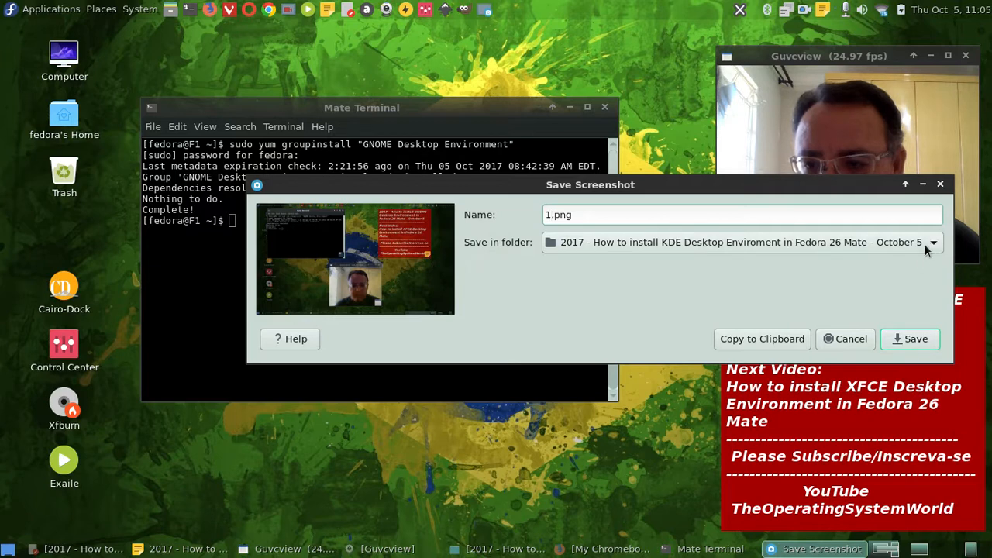
# Choose Pictures > GNOME tutorial folder as the screenshot save location.
pyautogui.click(933, 242)
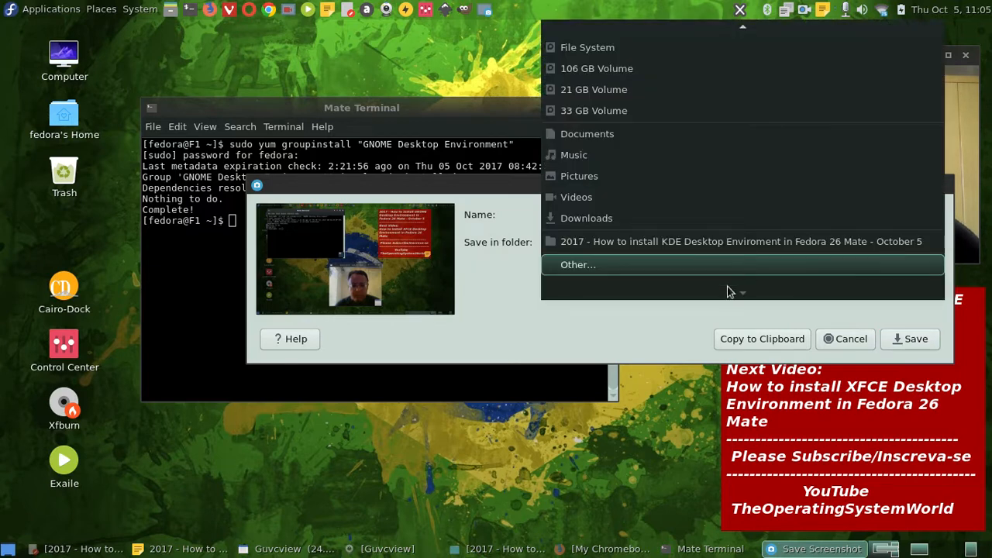
pyautogui.click(740, 241)
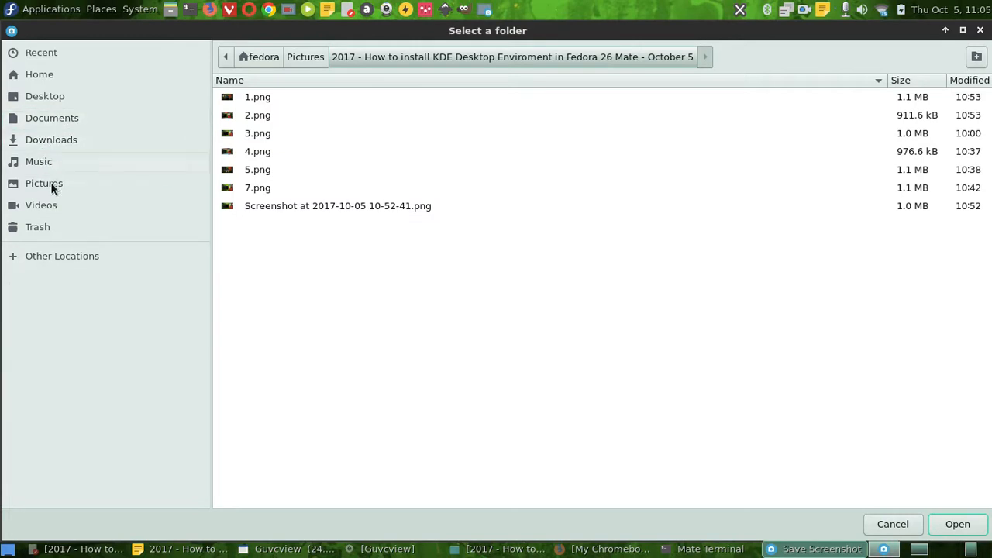
pyautogui.click(43, 182)
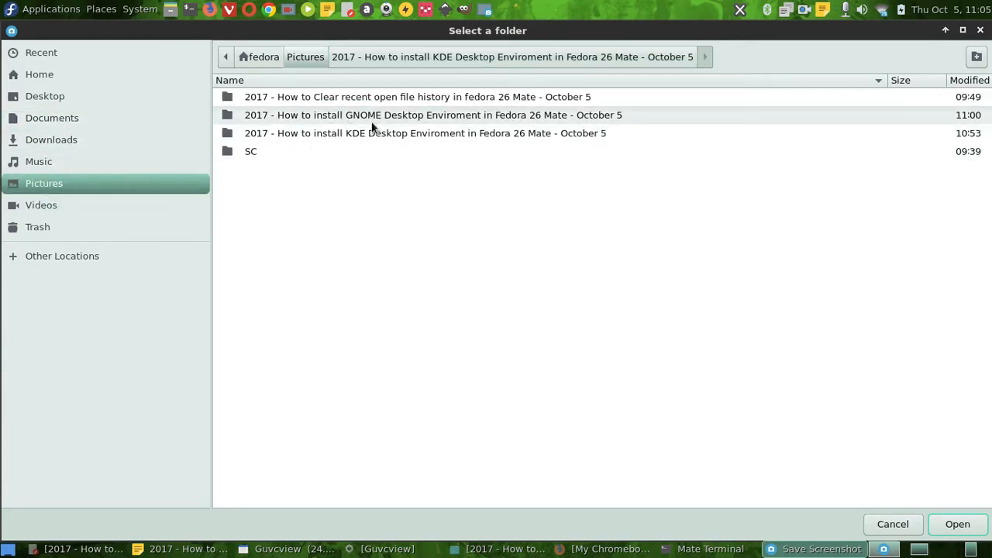
pyautogui.doubleClick(432, 115)
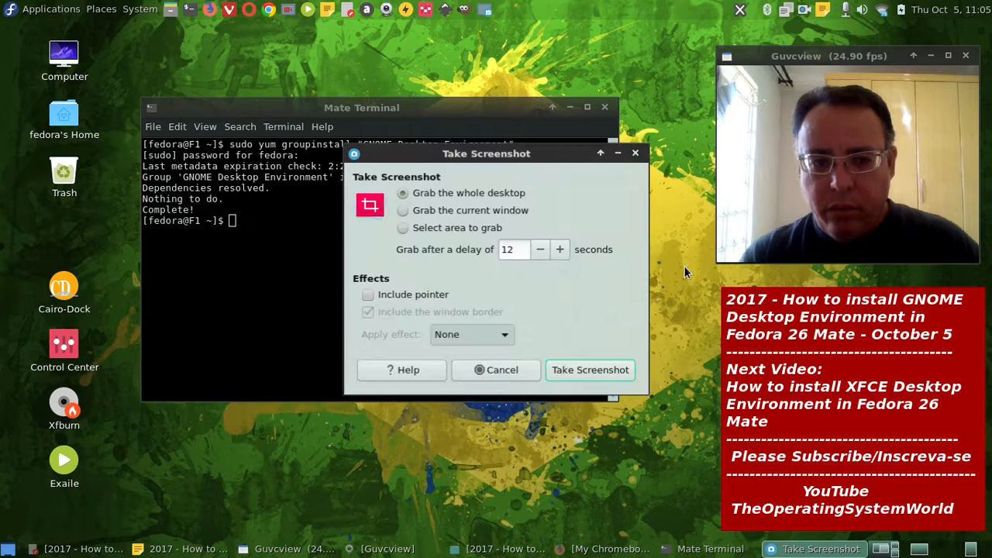
# Capture a second whole-desktop screenshot showing the desktop cube and save it.
pyautogui.click(496, 370)
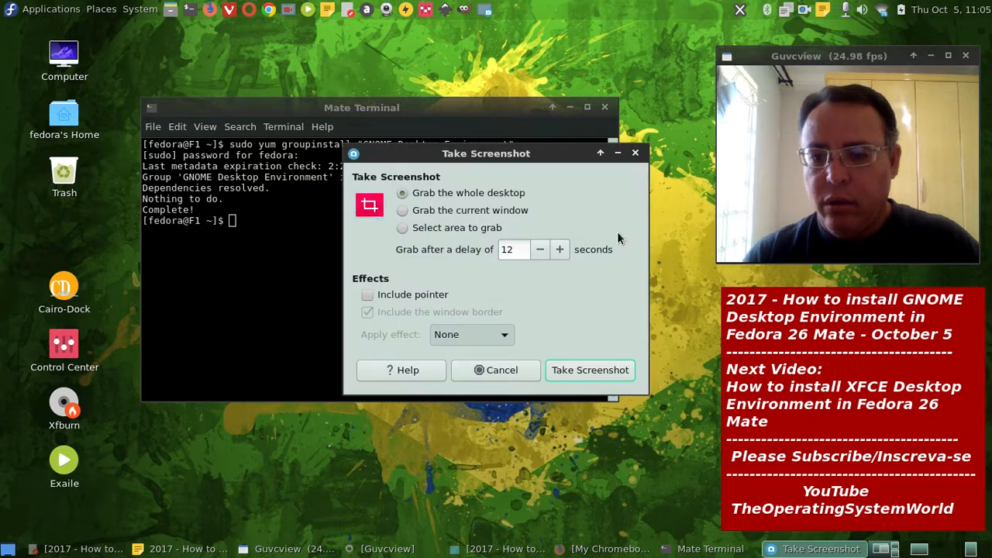
pyautogui.click(496, 369)
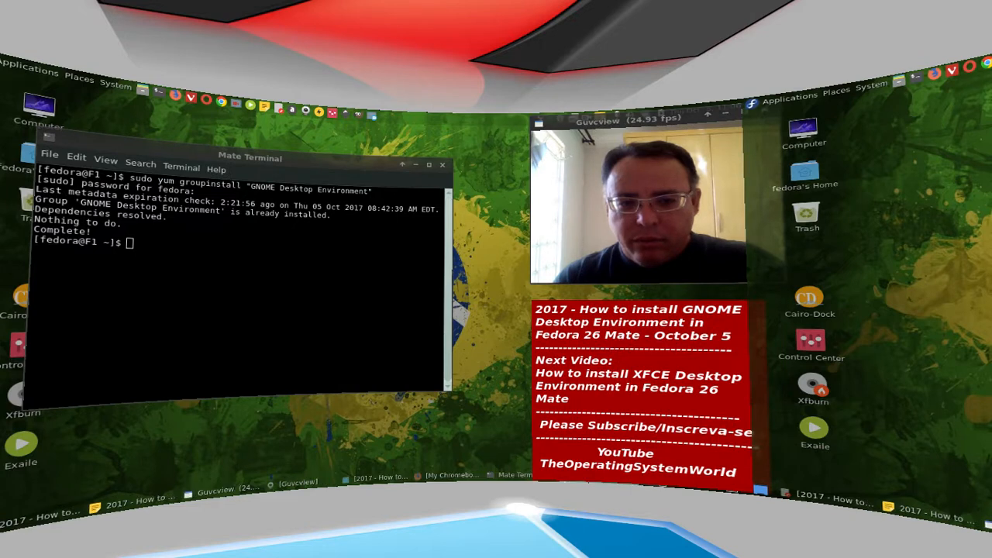
pyautogui.press('Print')
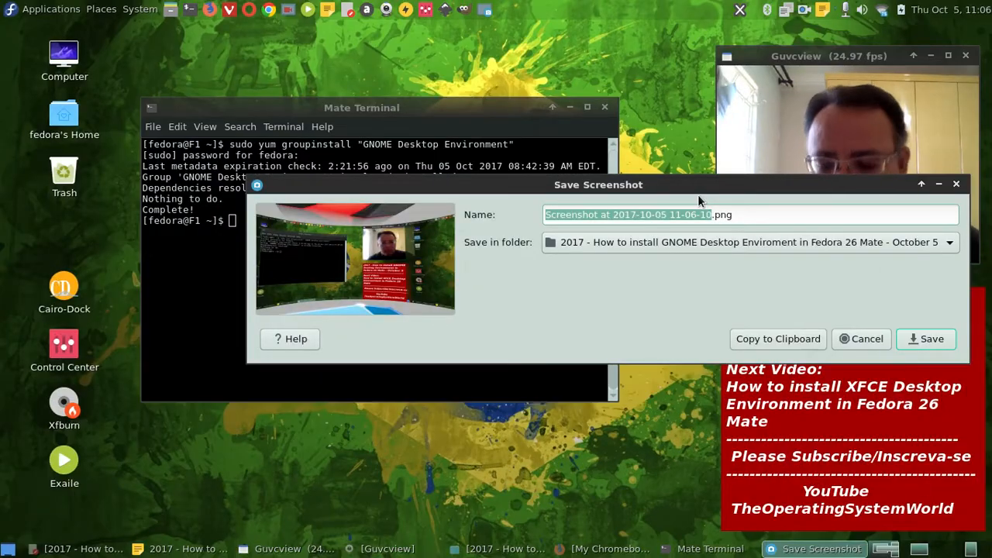
pyautogui.click(862, 339)
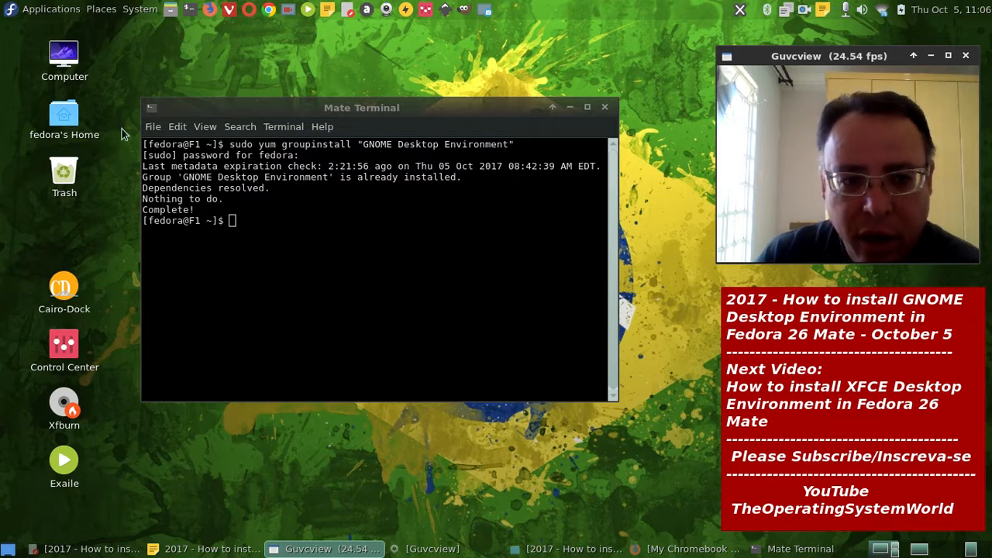
pyautogui.moveTo(307, 239)
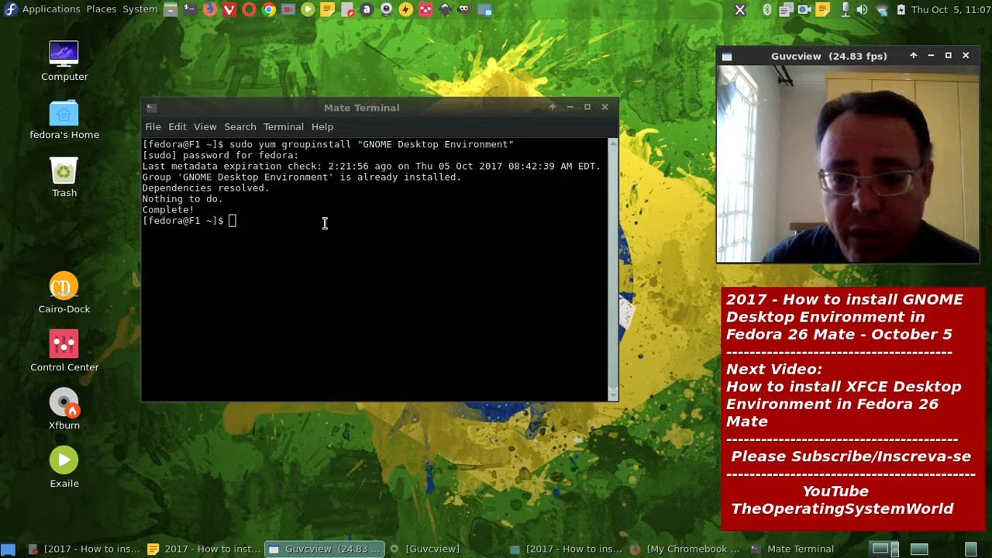
pyautogui.moveTo(431, 166)
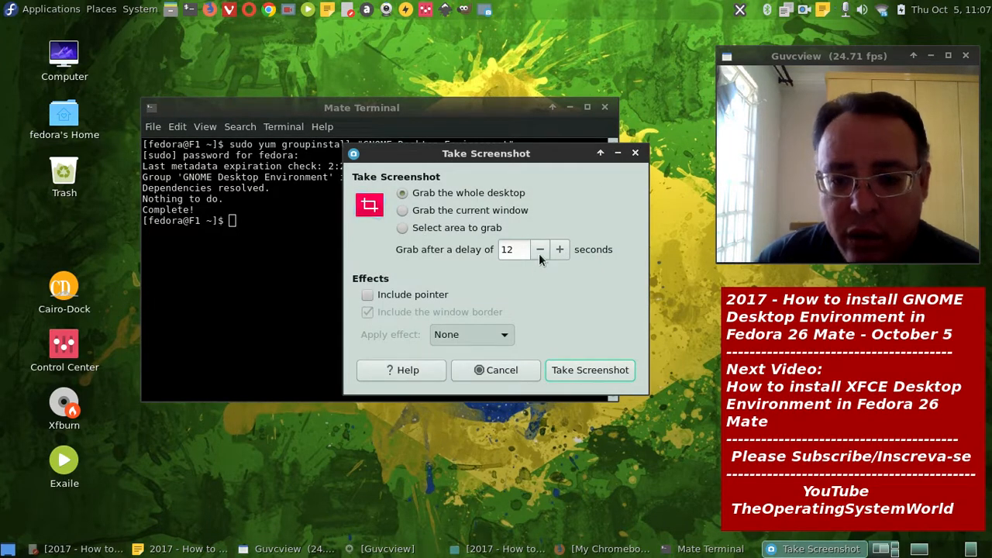
# Take a third desktop capture and save it as 3.png.
pyautogui.click(540, 248)
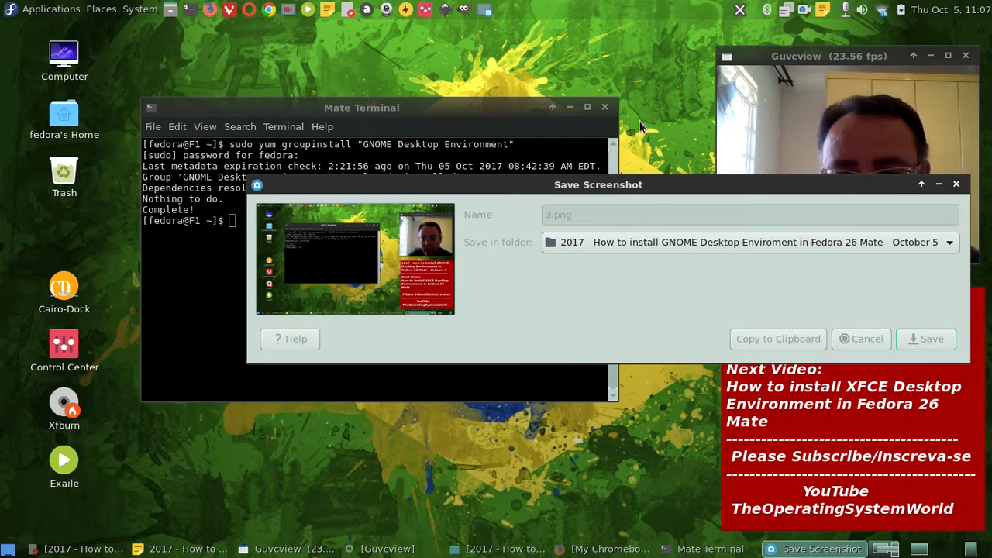
pyautogui.click(860, 339)
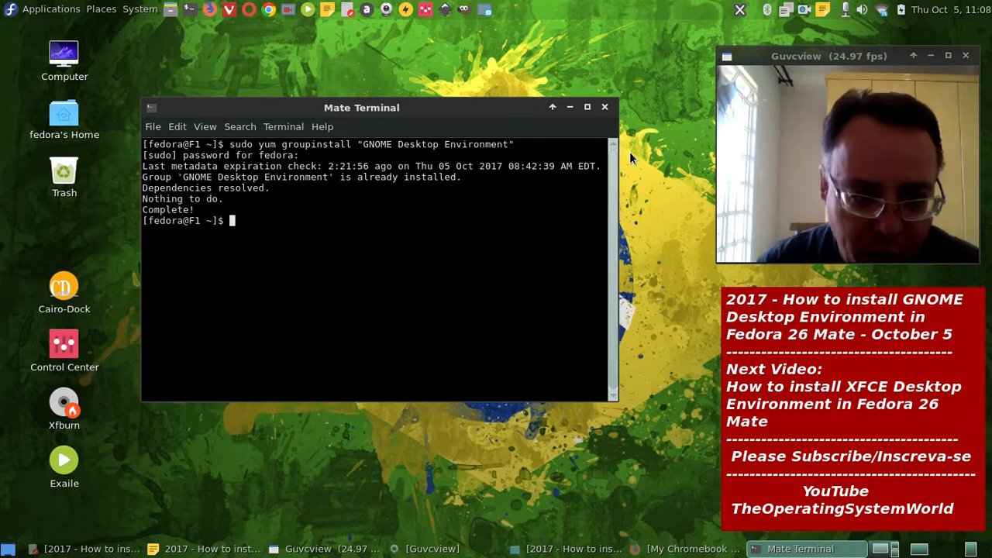
pyautogui.moveTo(322, 73)
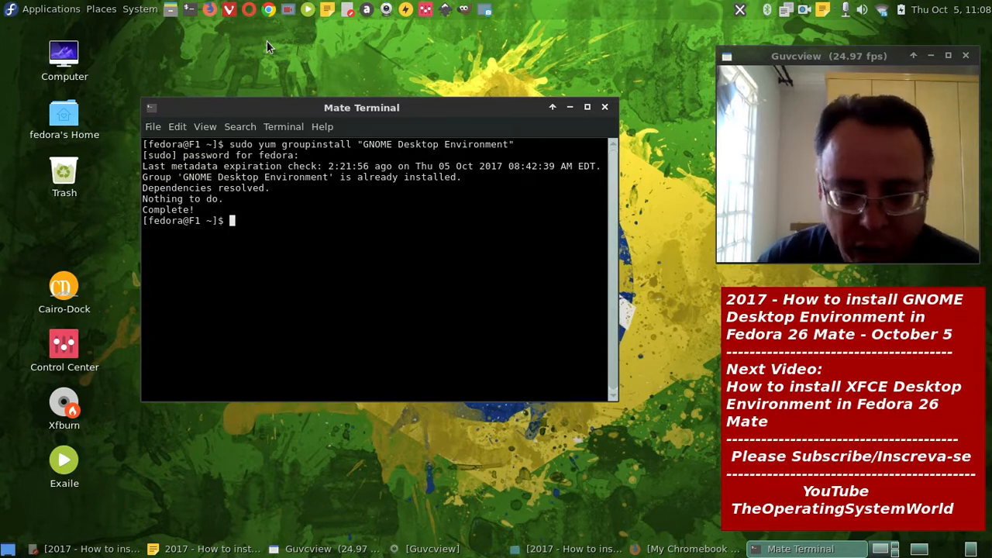
pyautogui.moveTo(207, 61)
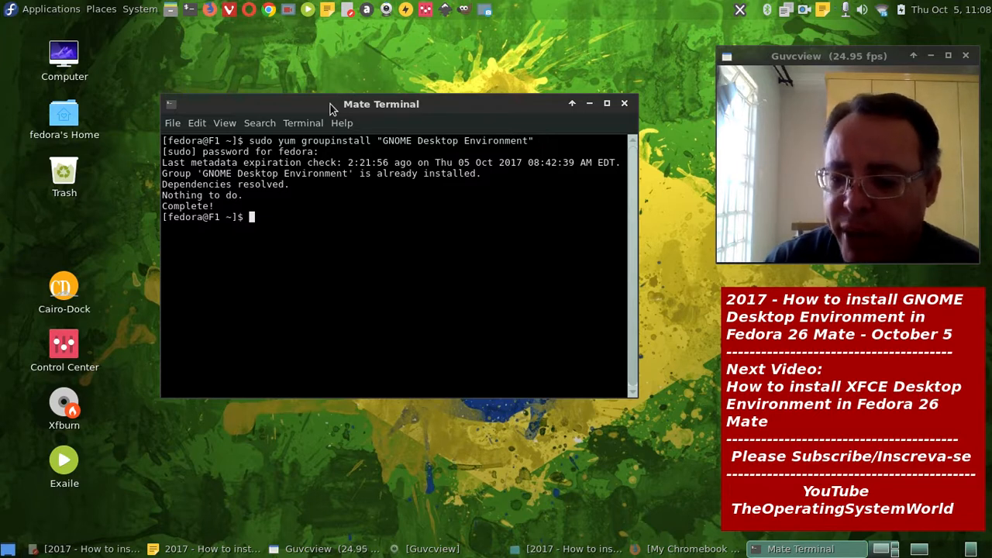
pyautogui.moveTo(311, 182)
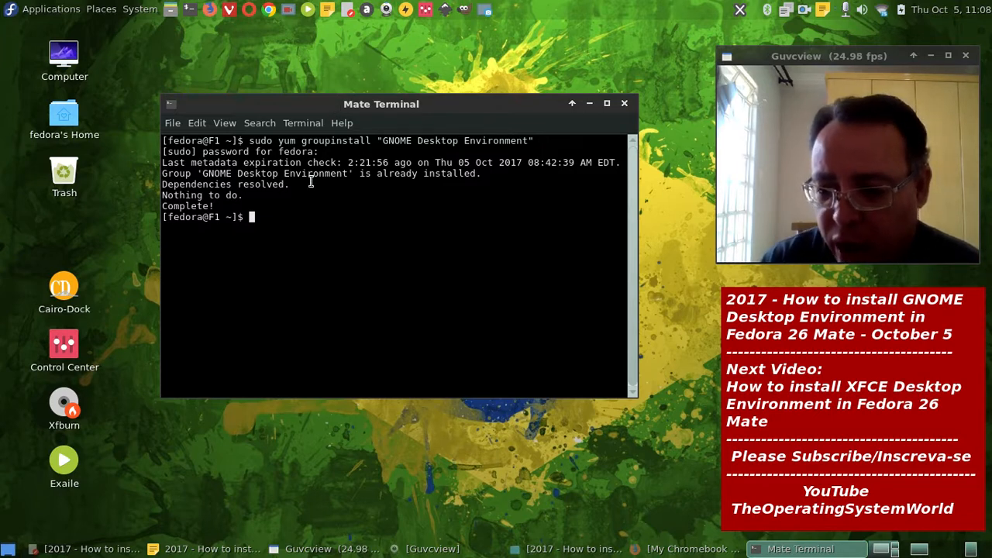